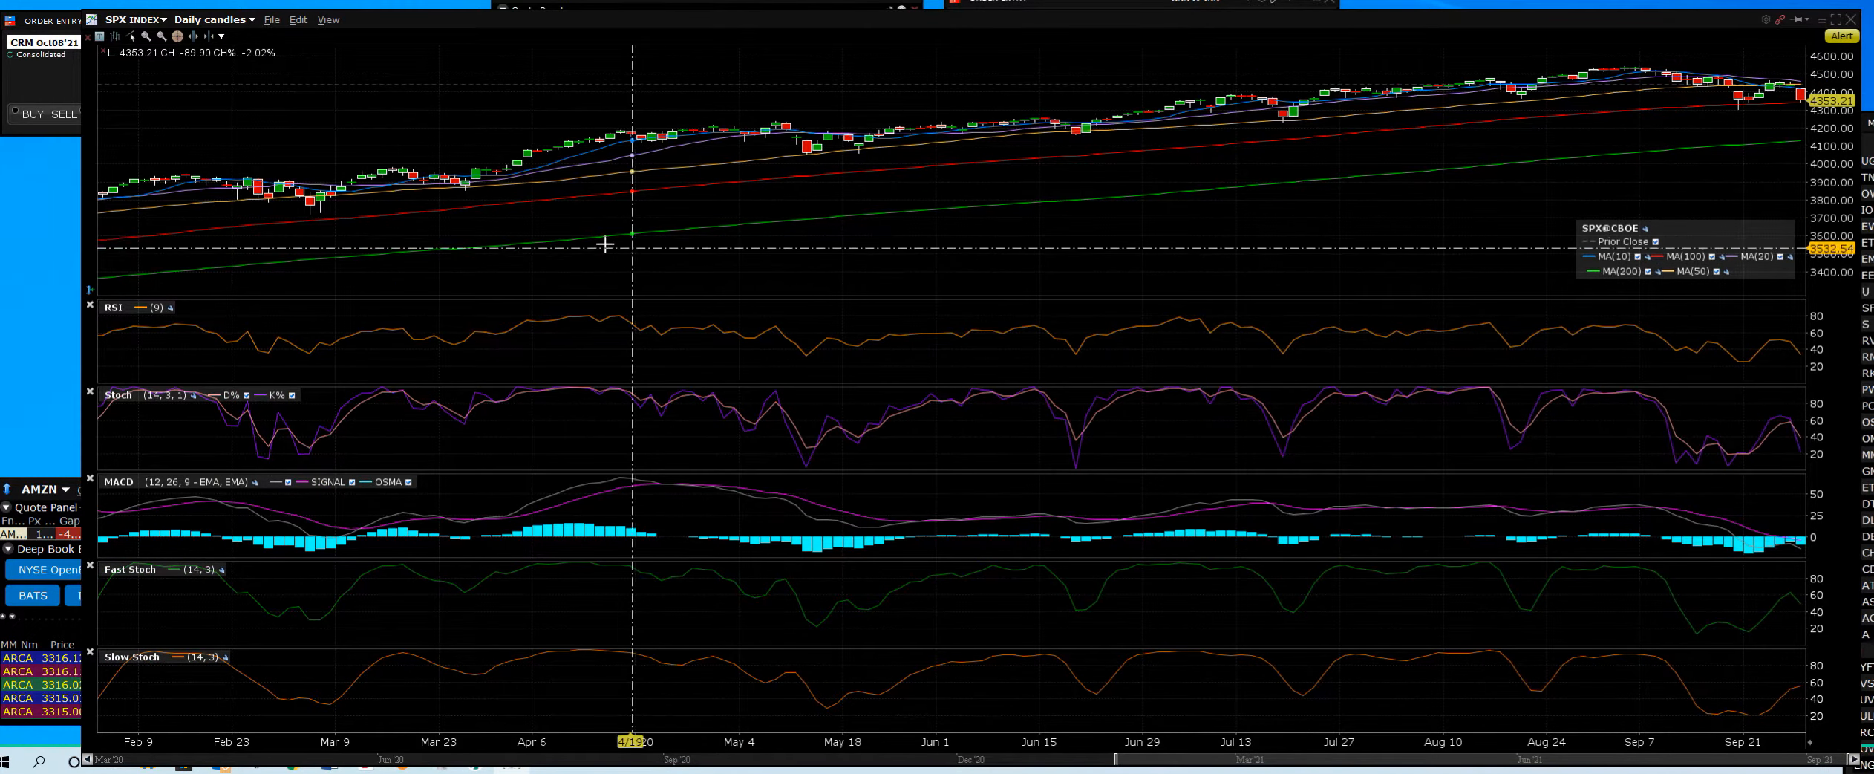
mouse_move(315, 205)
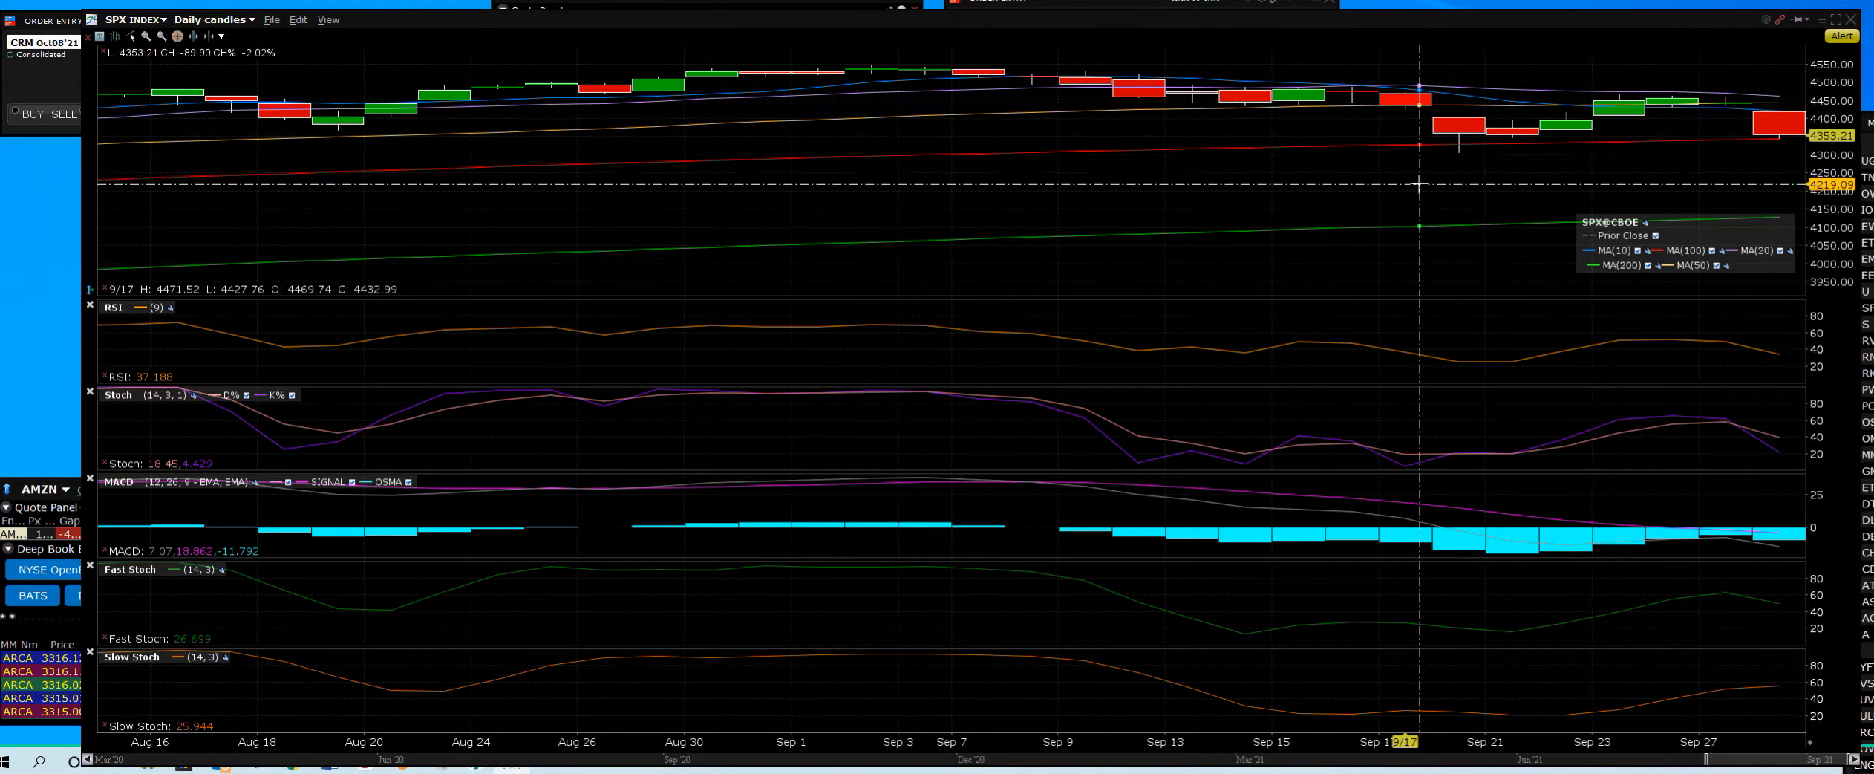
mouse_move(1420, 174)
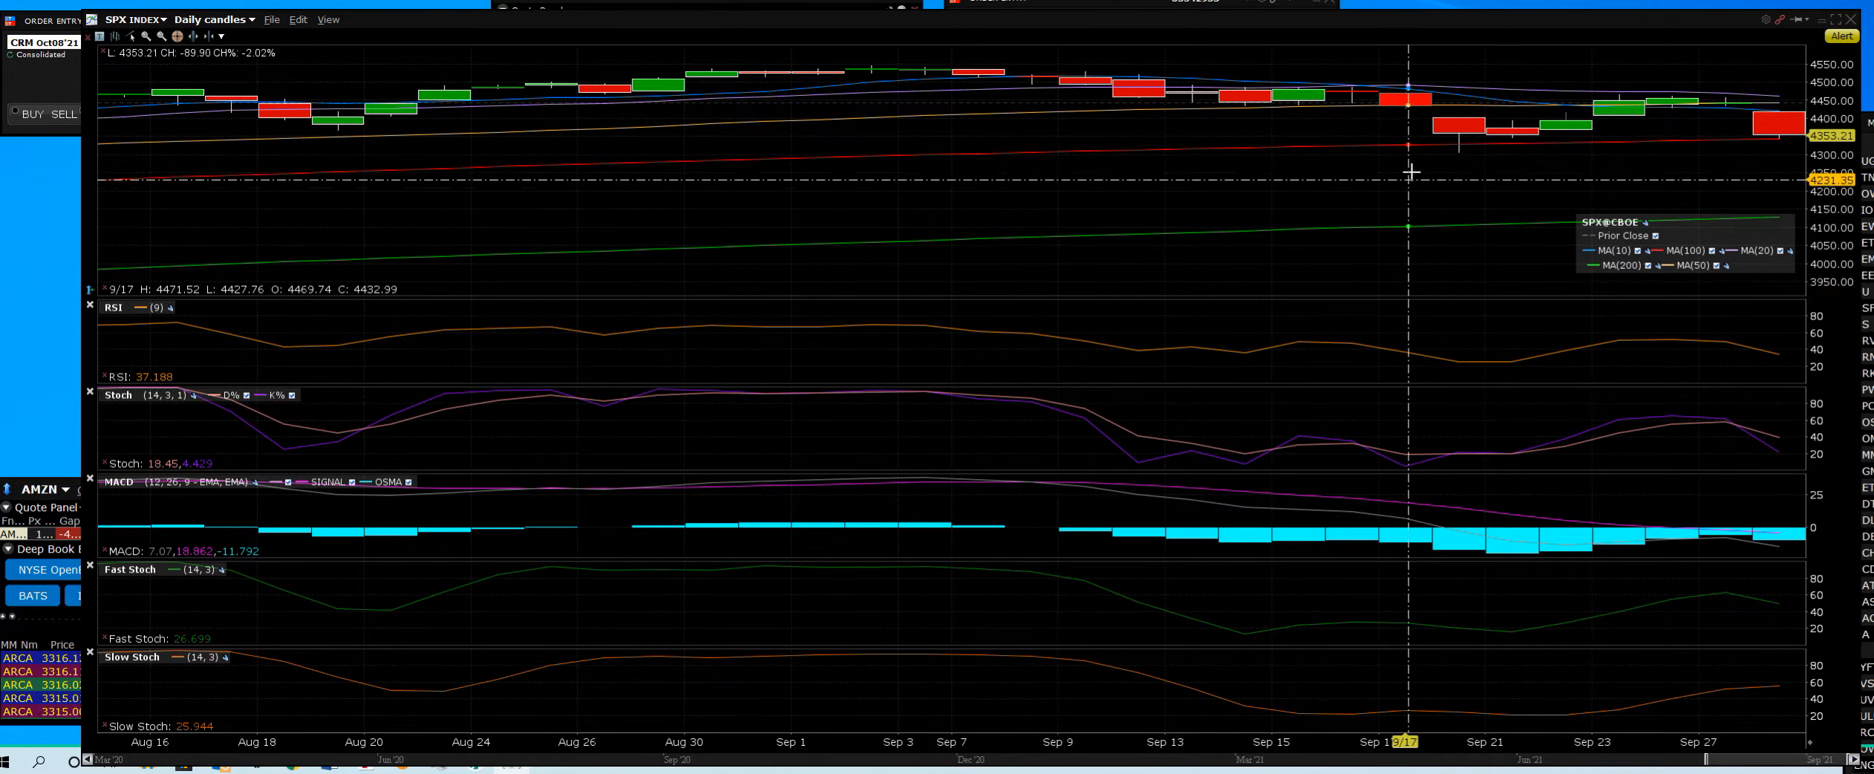
mouse_move(1344, 111)
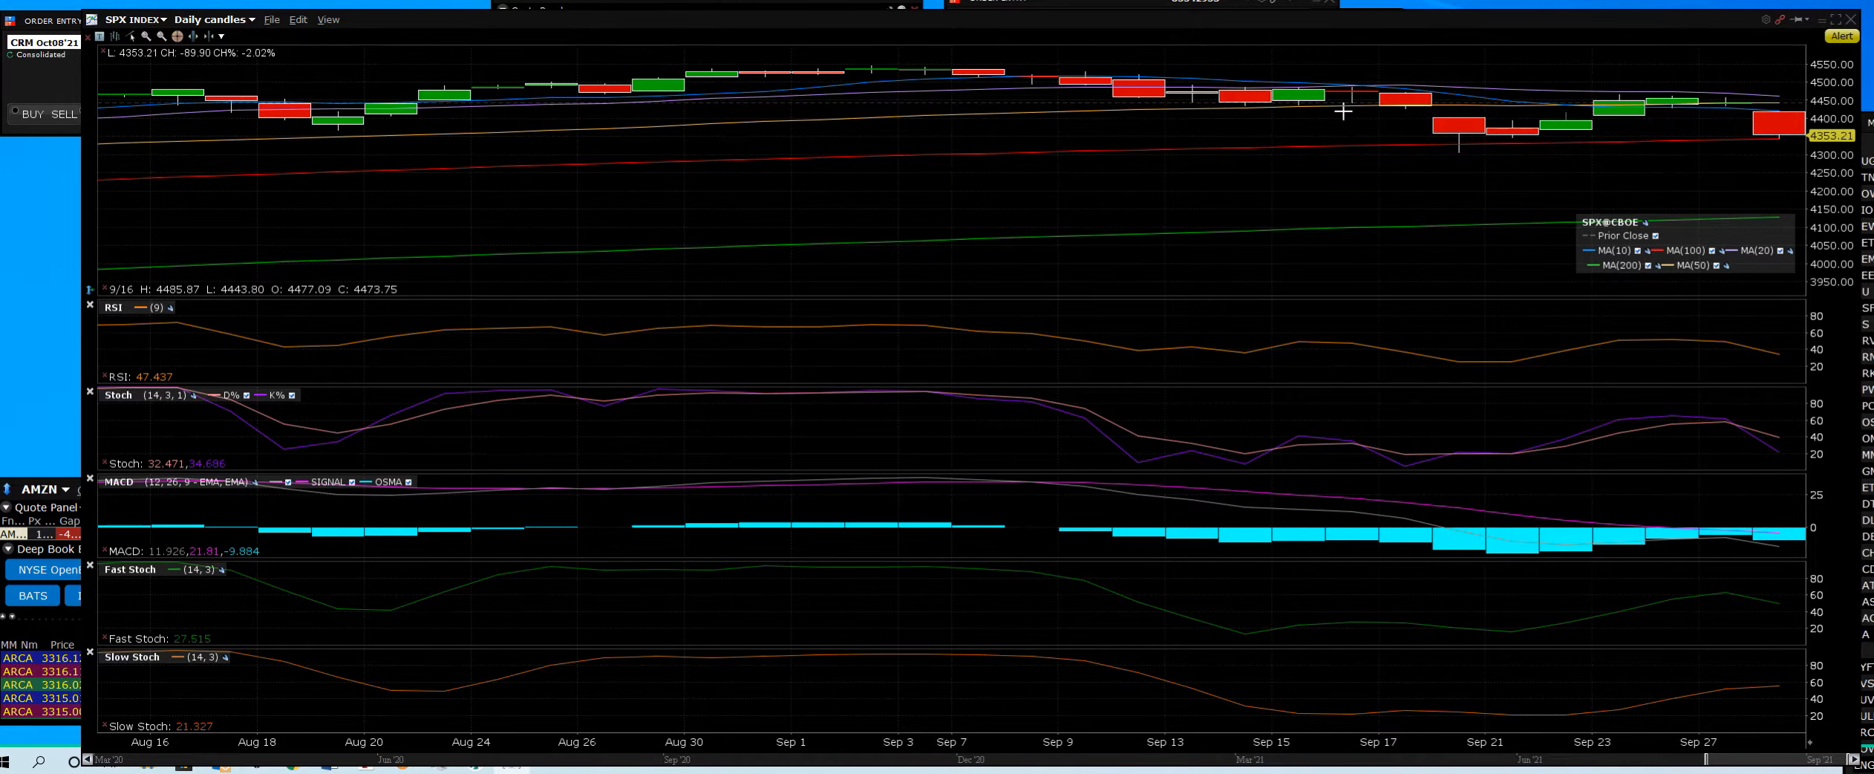
mouse_move(1725, 181)
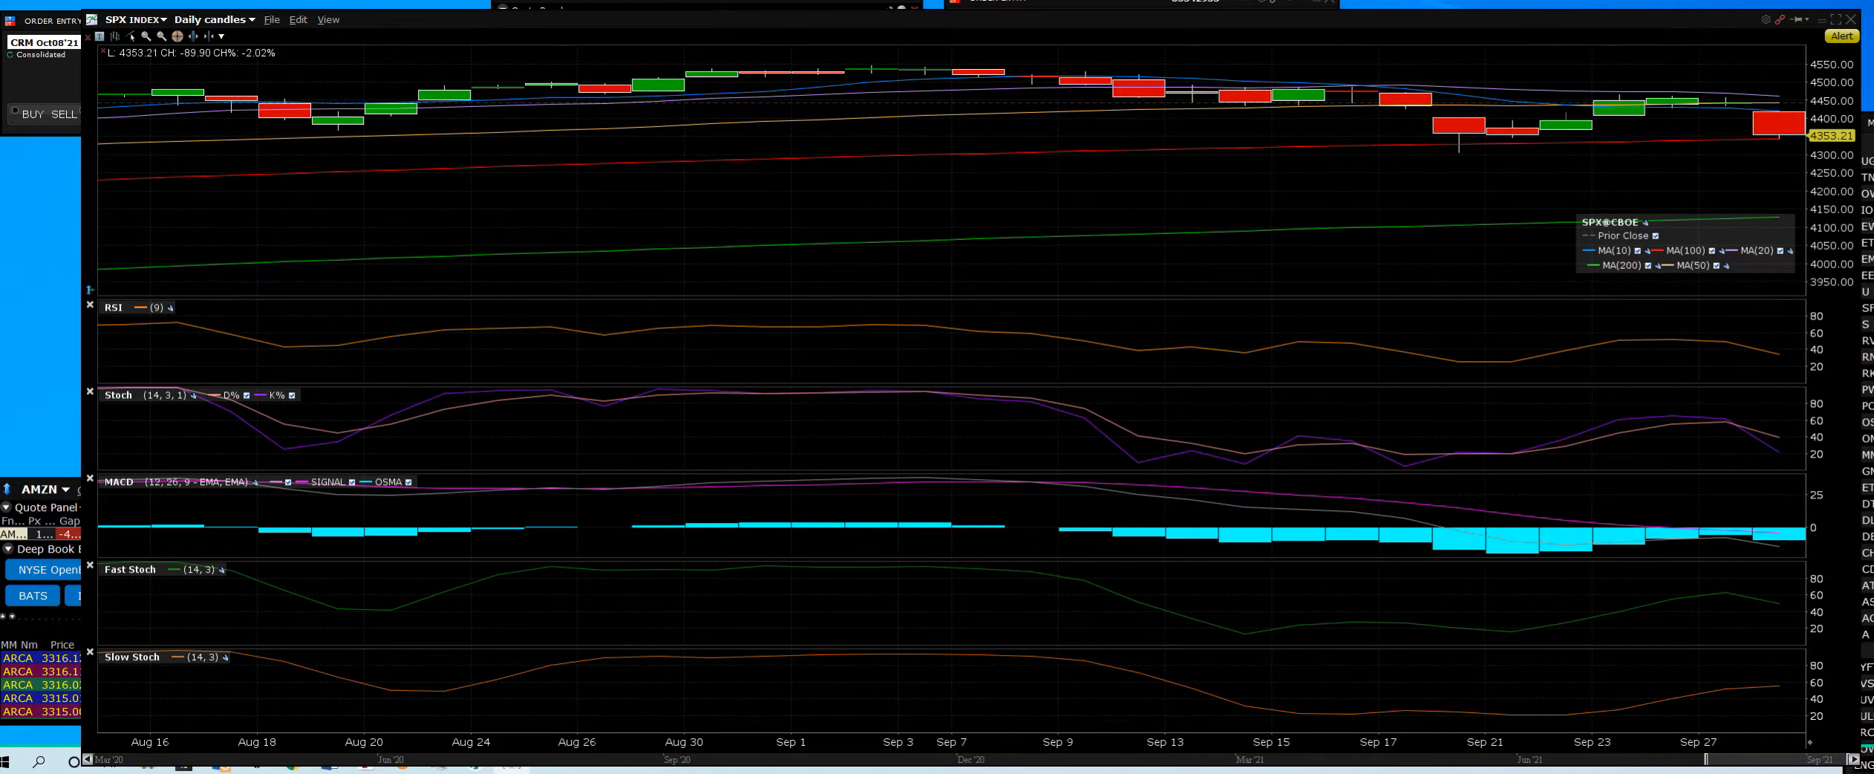
mouse_move(1518, 634)
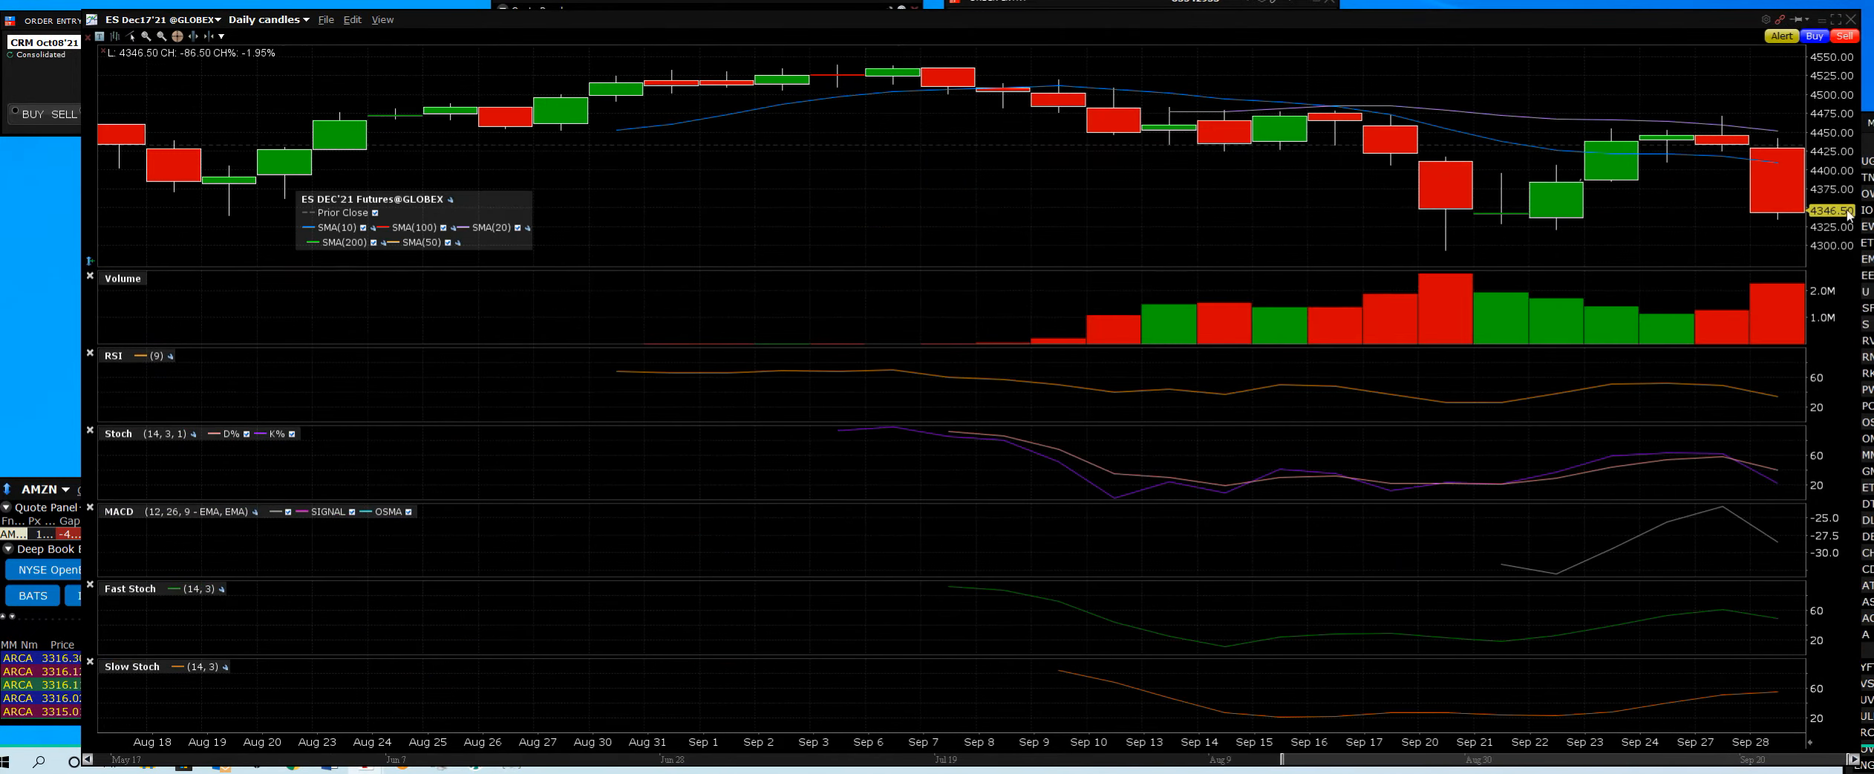
mouse_move(1660, 174)
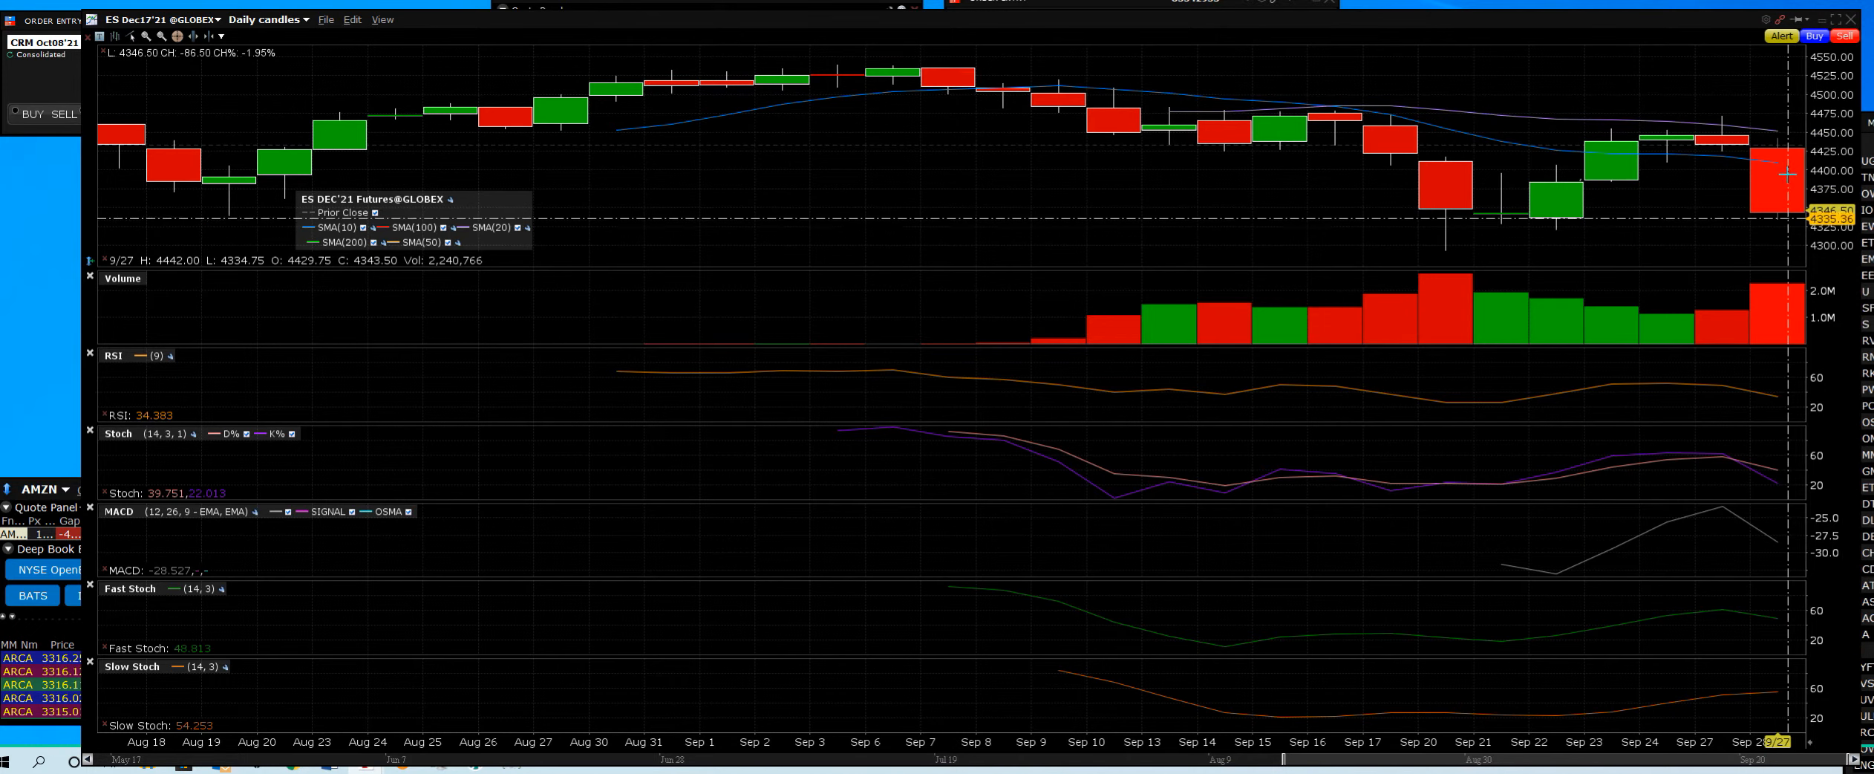
mouse_move(1747, 256)
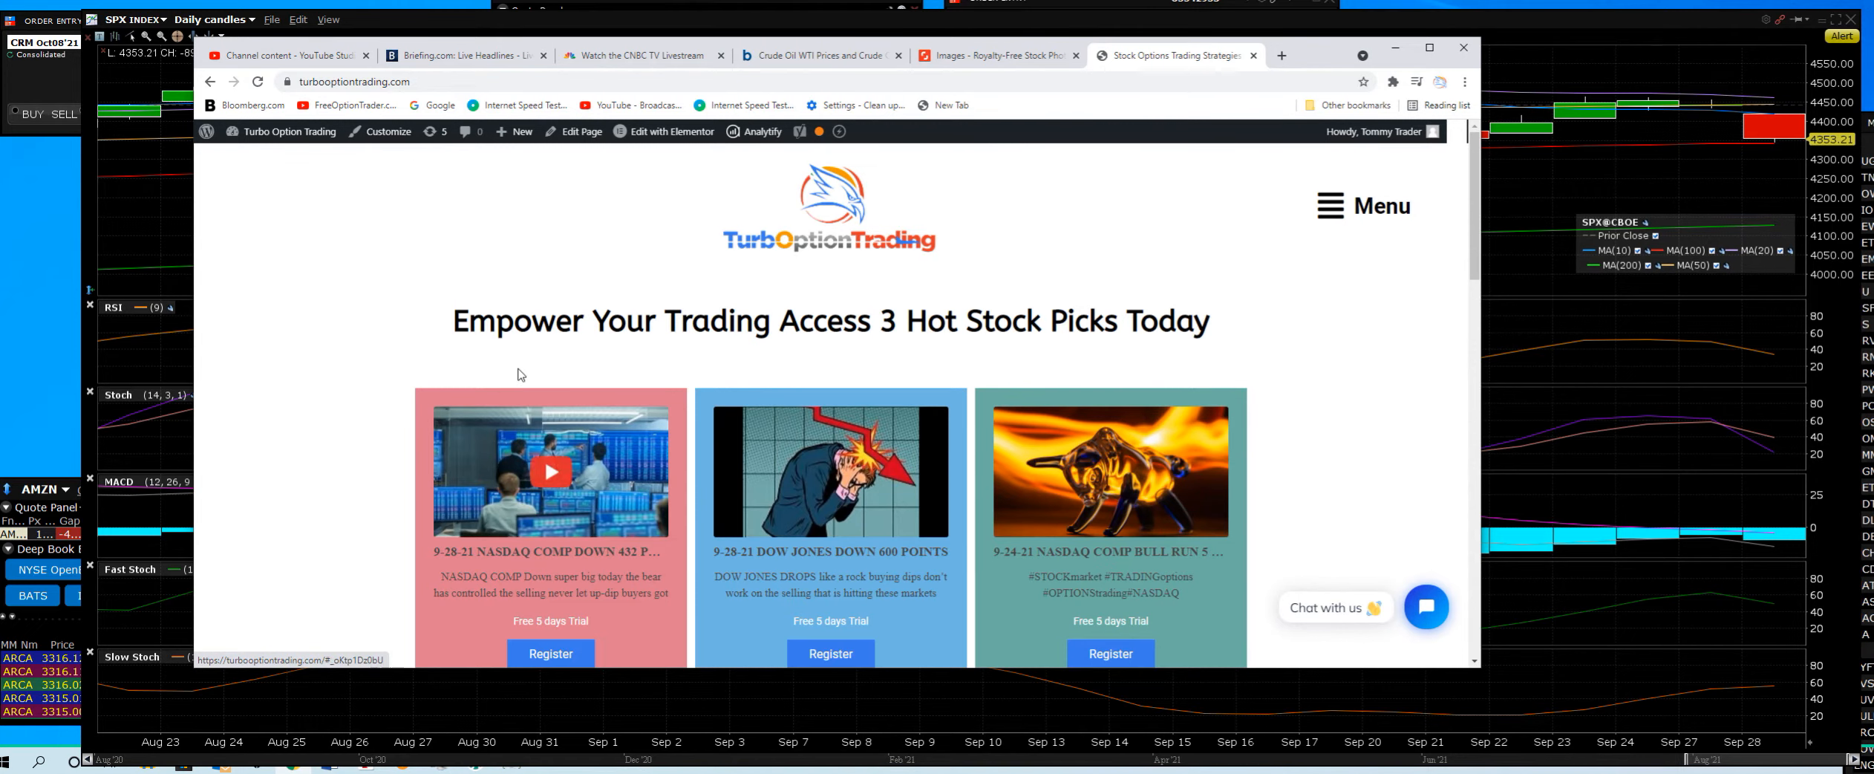
scroll("down", 3)
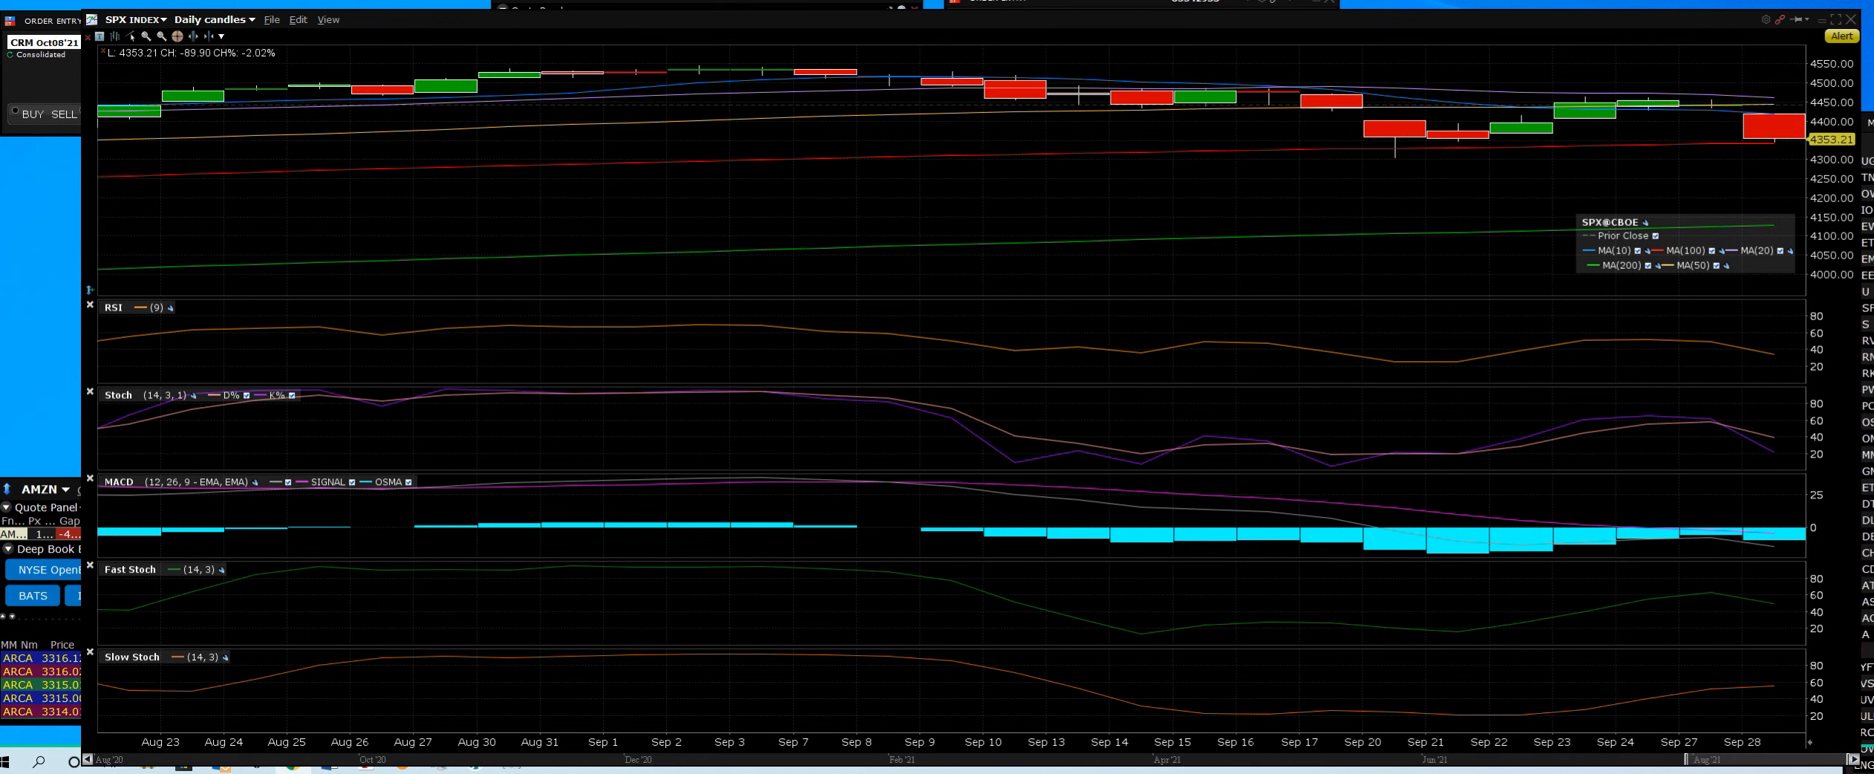
mouse_move(1737, 352)
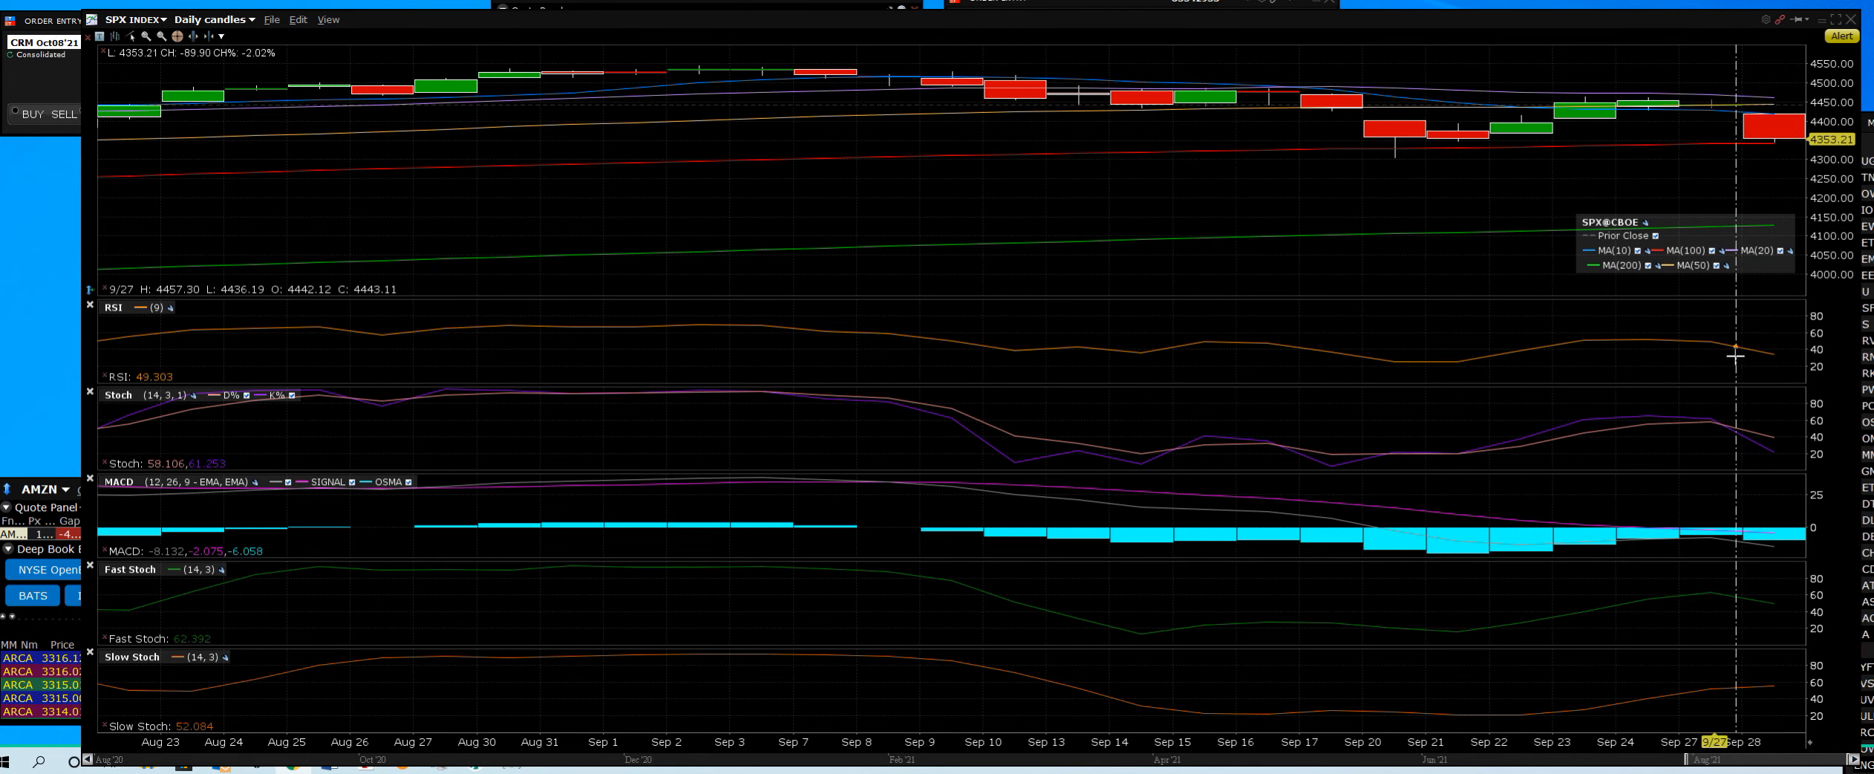